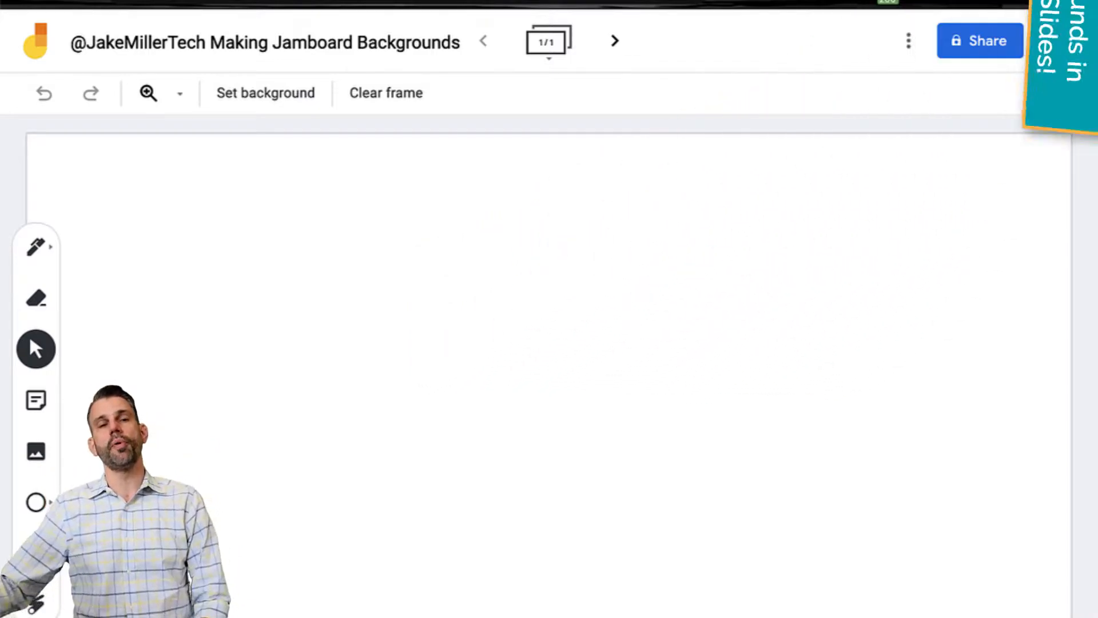
# Give the Slides deck a custom page size of 1920 by 1080 pixels via Page setup.
pyautogui.click(556, 20)
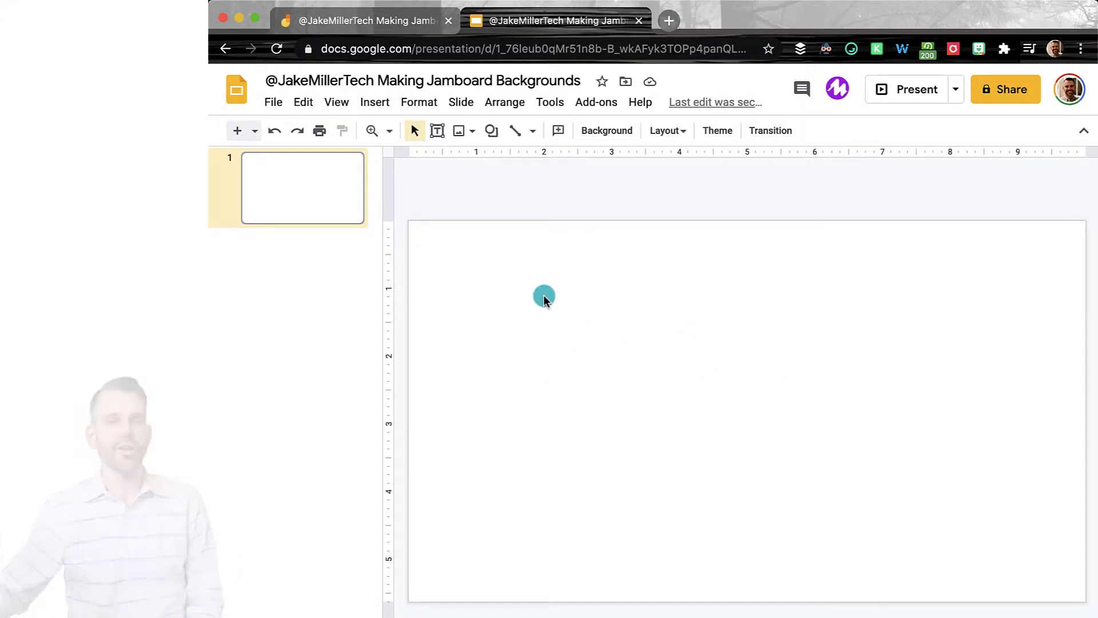
pyautogui.click(273, 101)
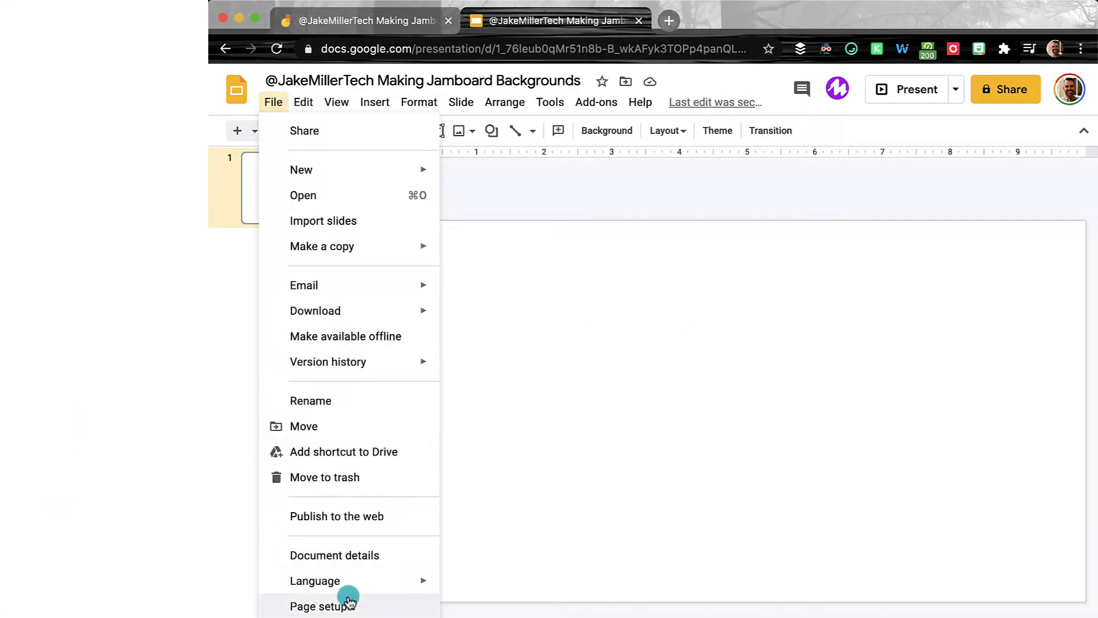
pyautogui.click(323, 606)
pyautogui.write('1920')
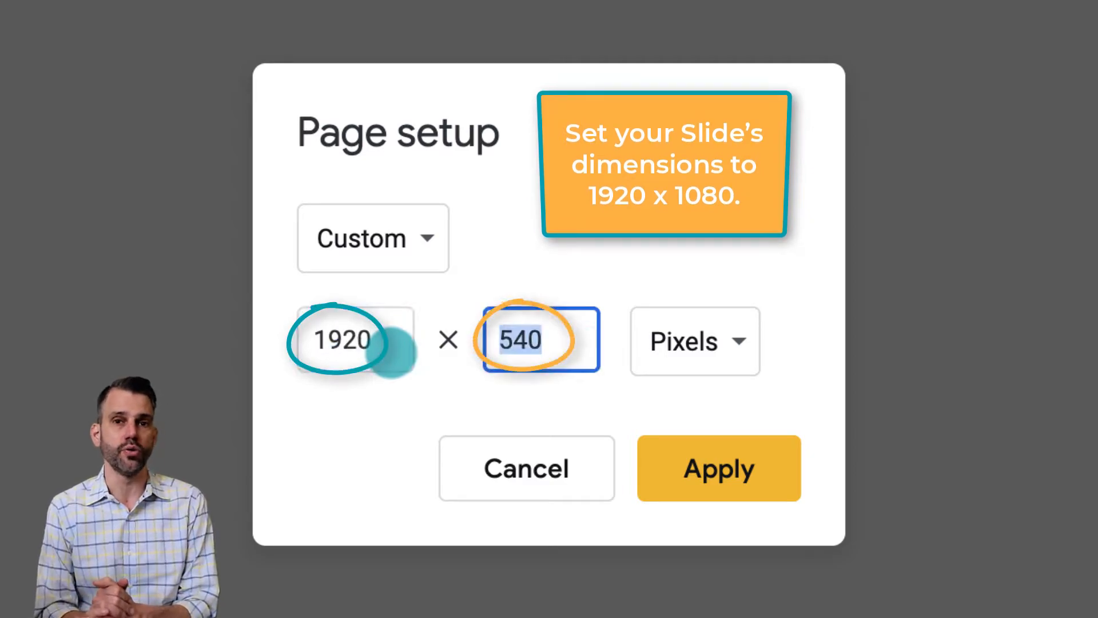
pyautogui.write('1080')
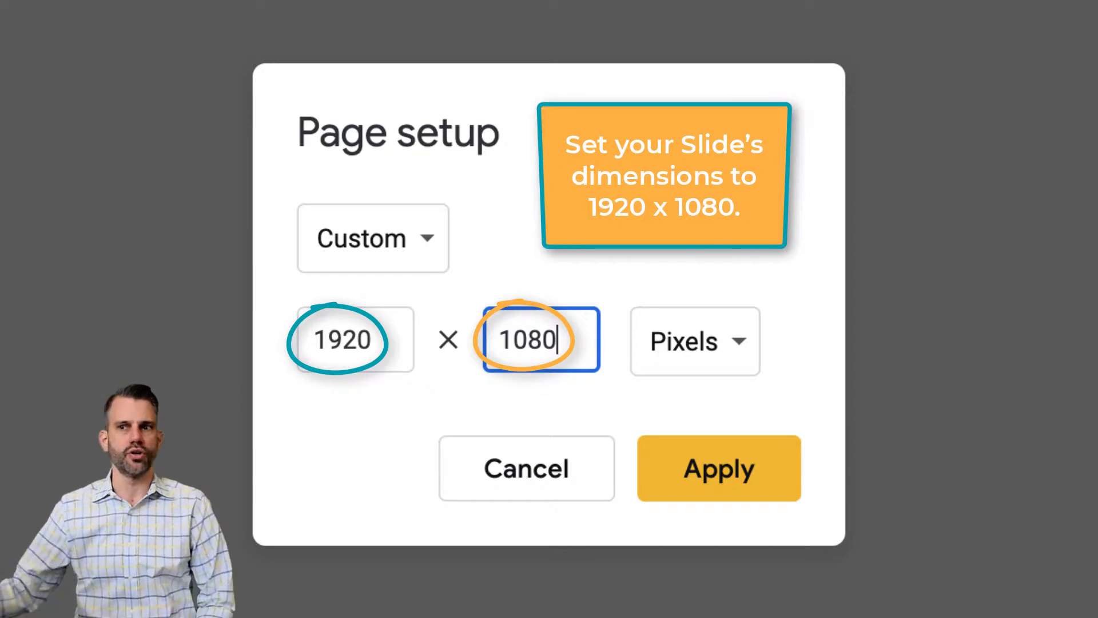
pyautogui.click(719, 467)
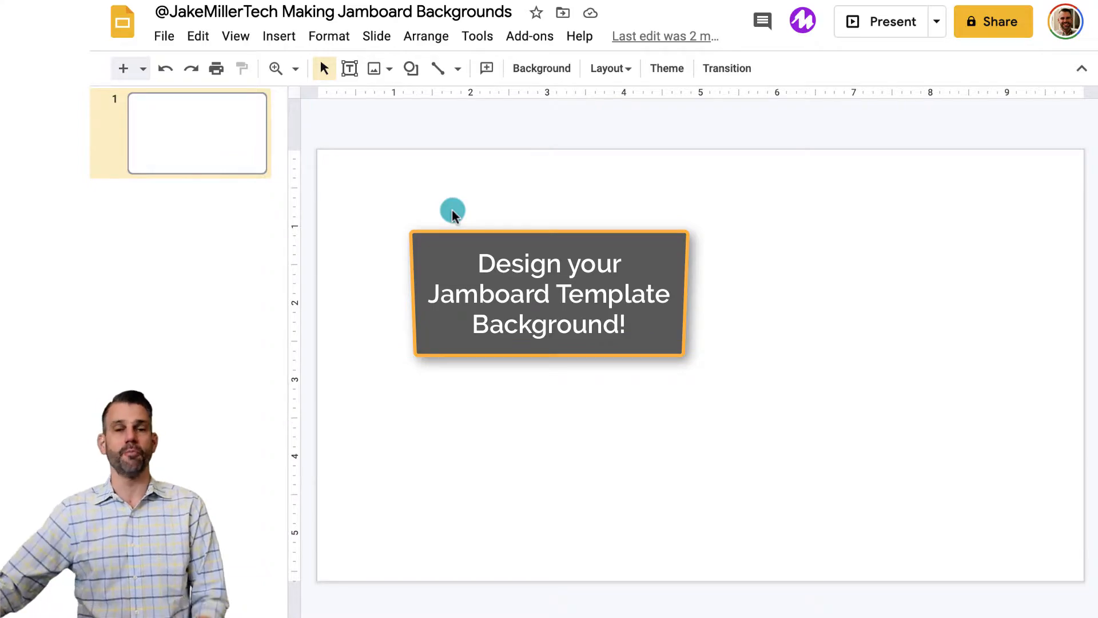
# Clear the slide, draw rectangle zones and label one 'With a group'.
pyautogui.press('delete')
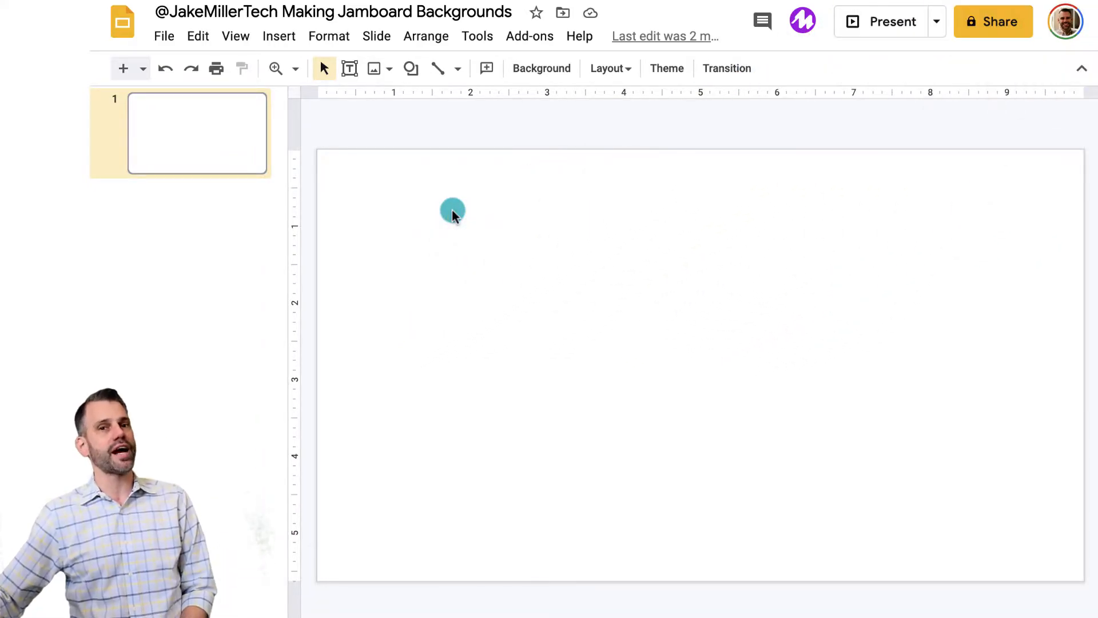
pyautogui.moveTo(360, 155)
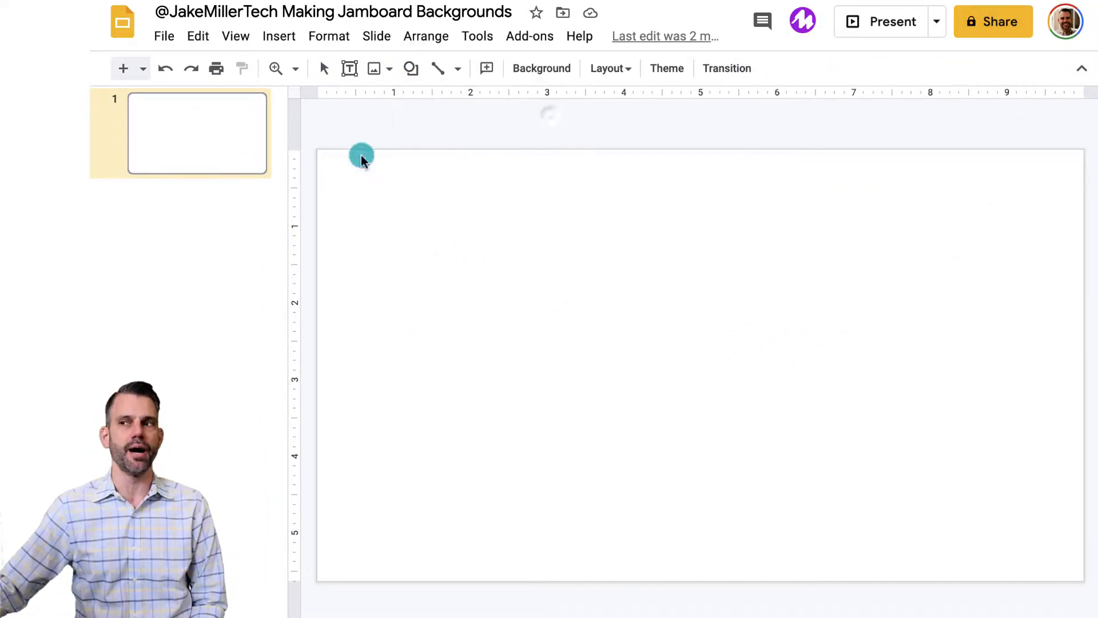
pyautogui.click(492, 68)
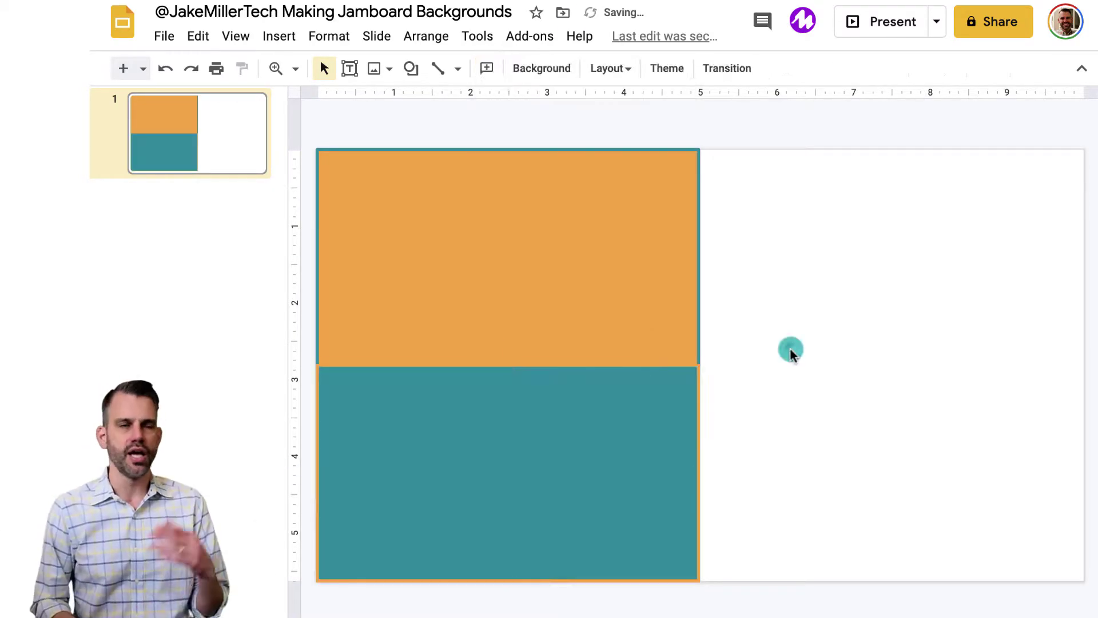
pyautogui.click(411, 68)
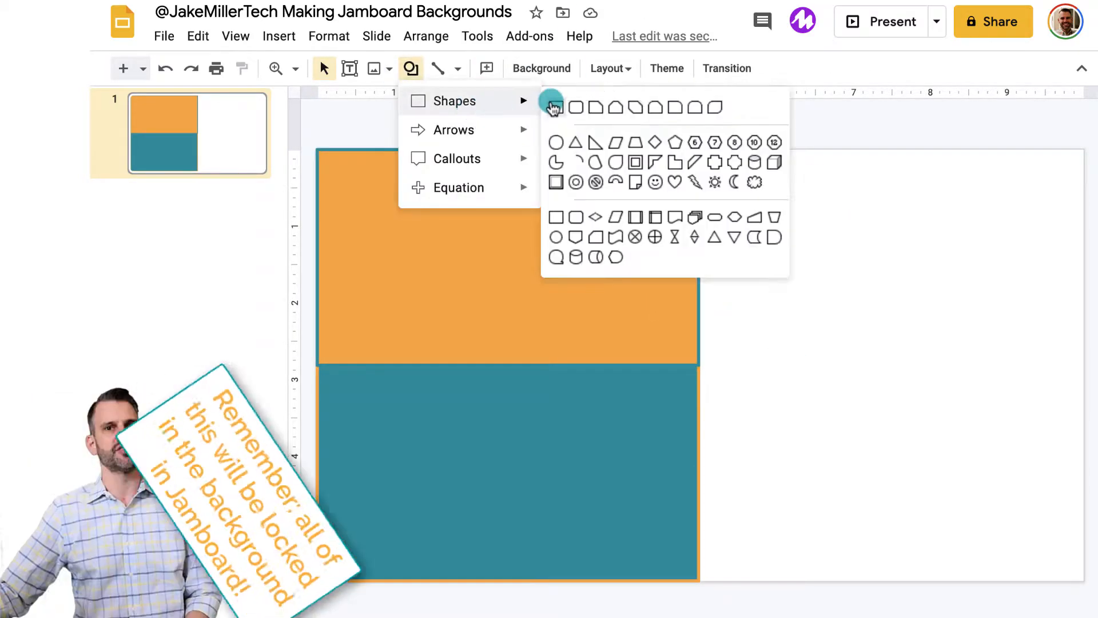
pyautogui.click(575, 107)
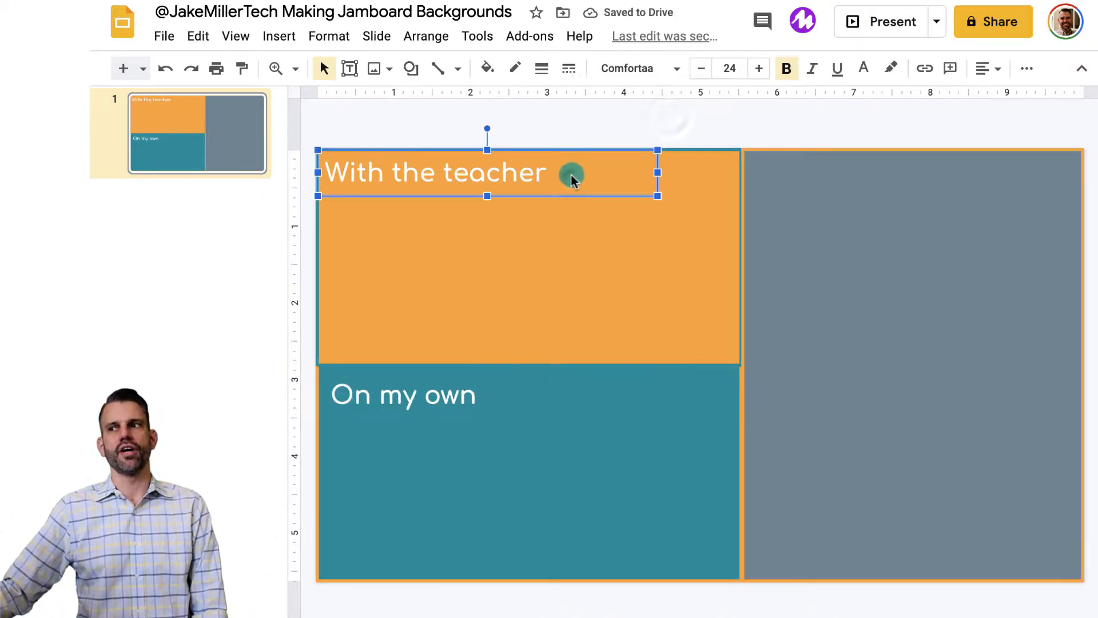
pyautogui.write('With a group')
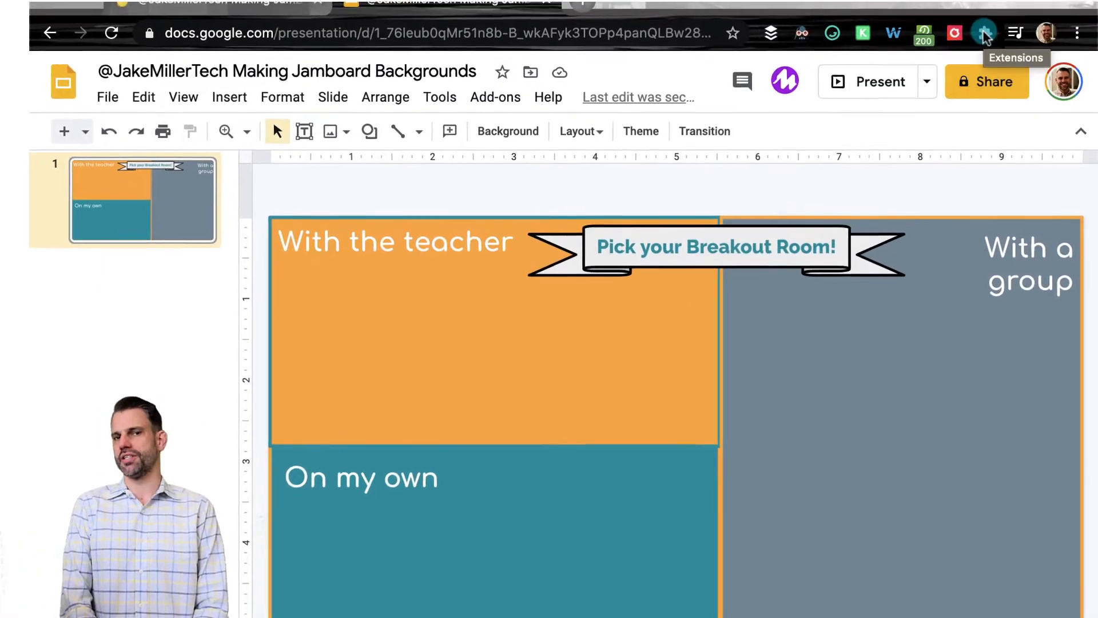
# Insert a waving hi Bitmoji, a sitting-alone one found via 'lonely', and the SQUAD sticker.
pyautogui.click(951, 59)
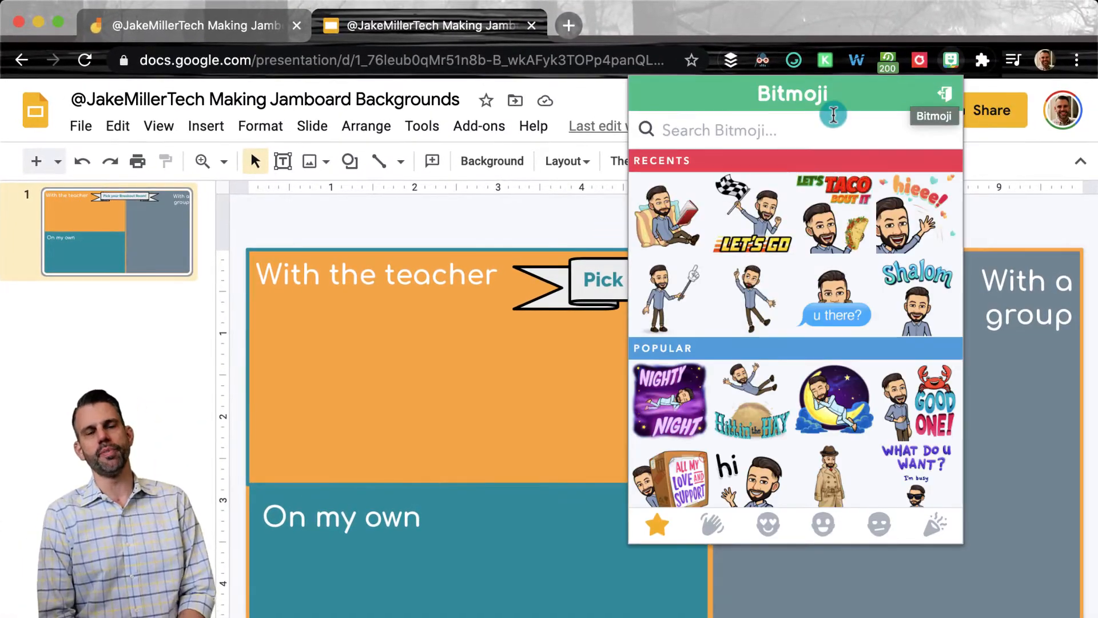
pyautogui.click(726, 480)
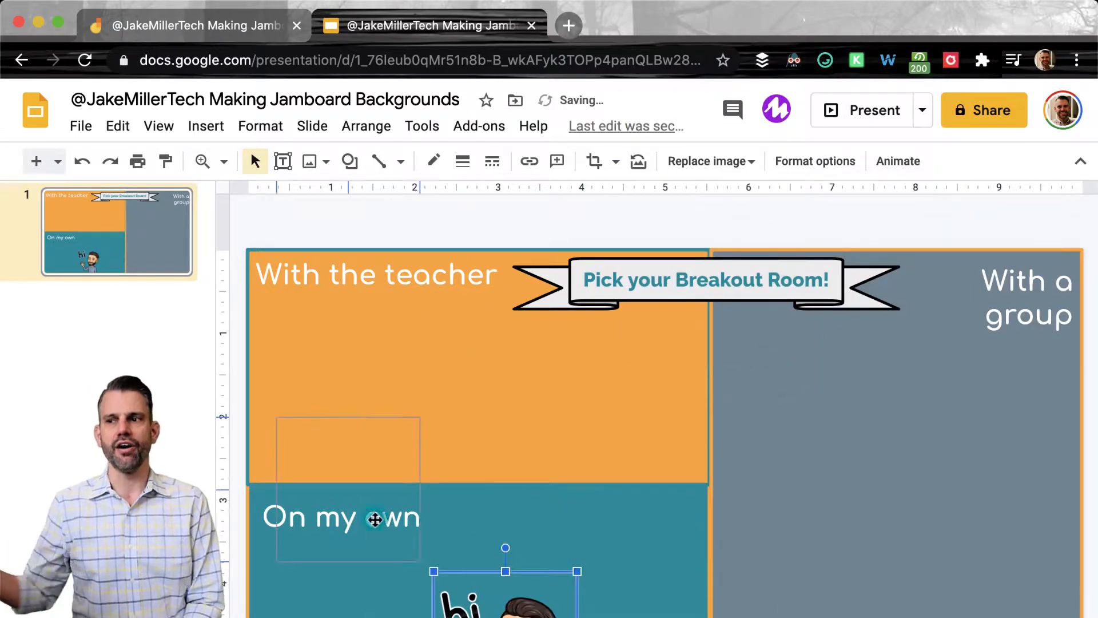
pyautogui.click(951, 60)
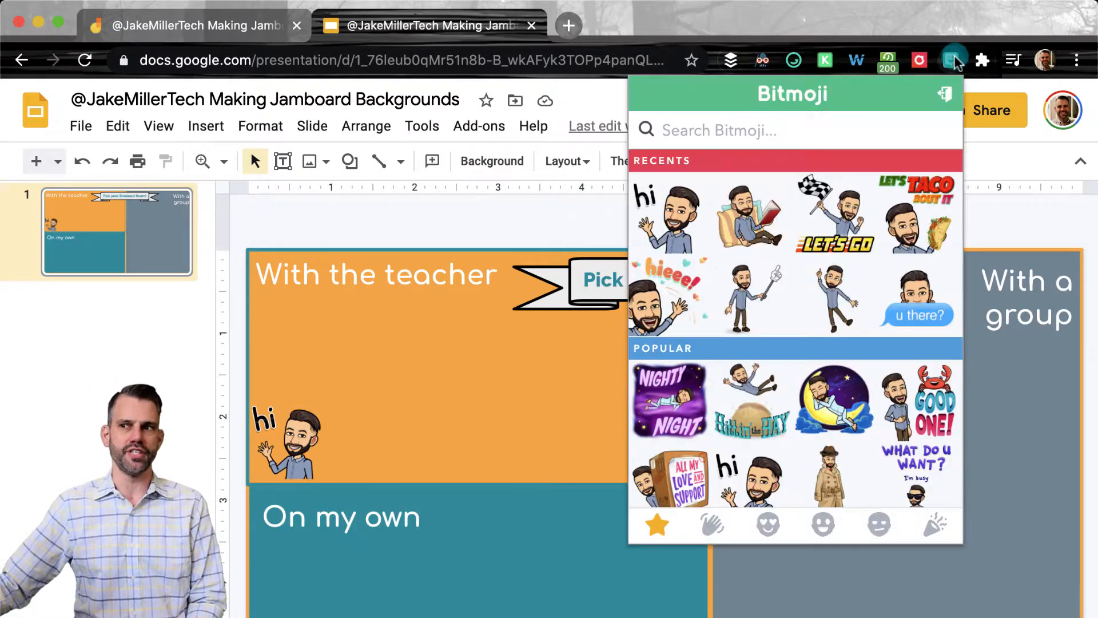
pyautogui.write('lonely')
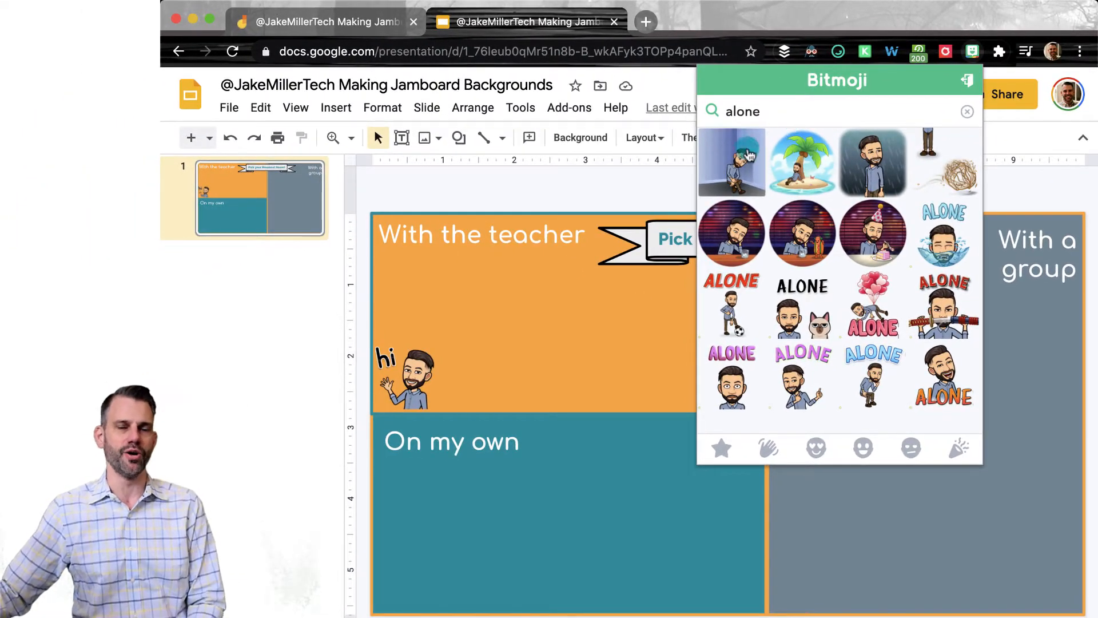
pyautogui.click(731, 162)
pyautogui.write('friends')
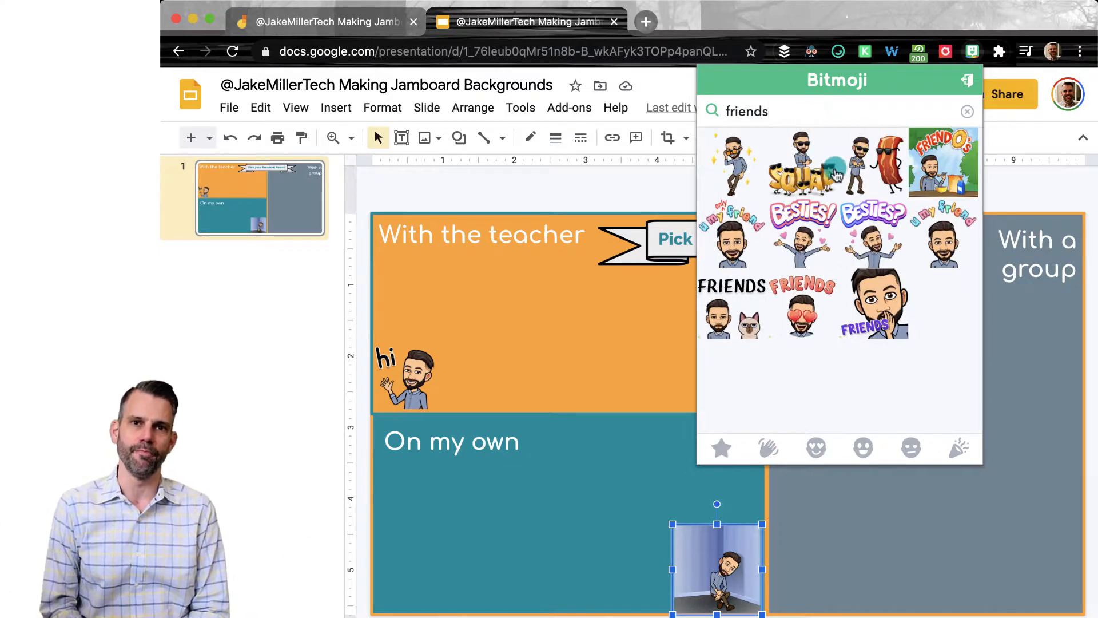
pyautogui.click(806, 166)
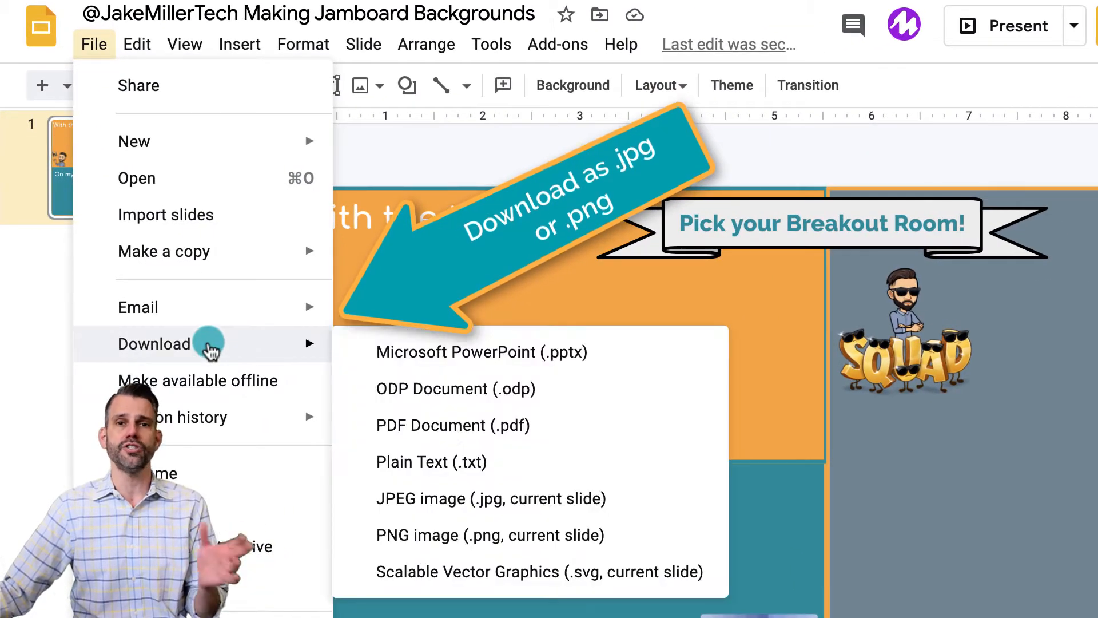
pyautogui.moveTo(539, 518)
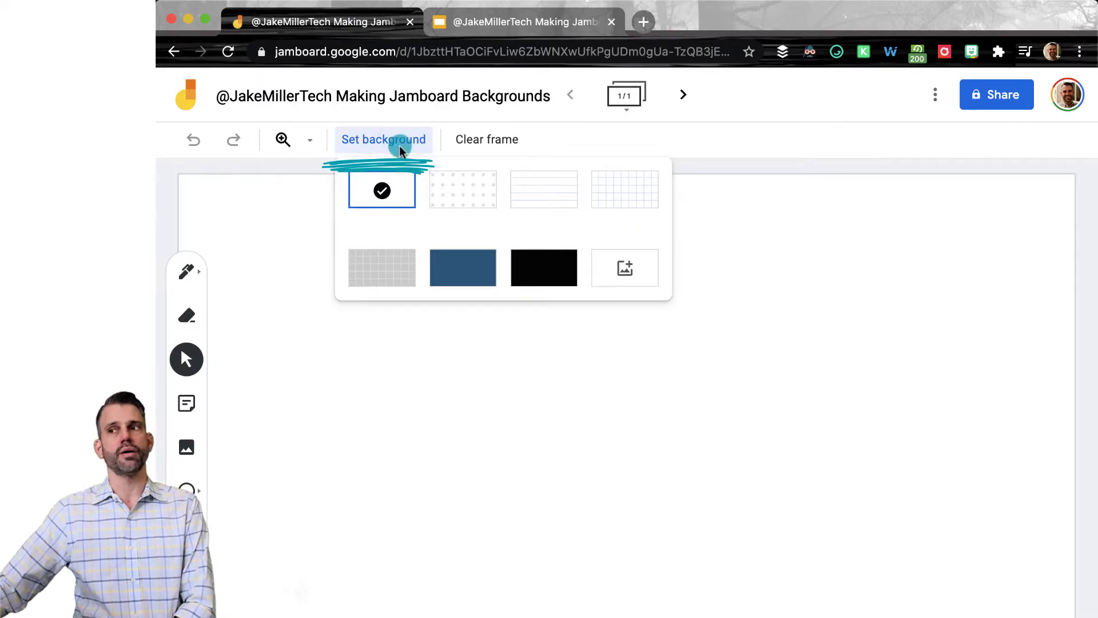
pyautogui.moveTo(625, 267)
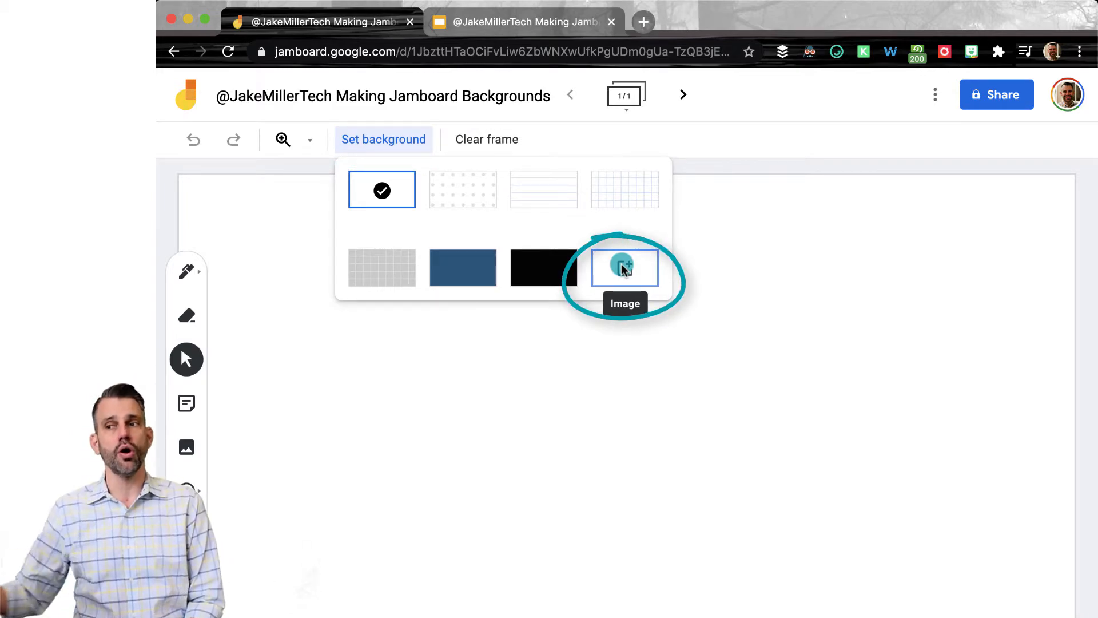
# Set the downloaded breakout-room picture as the Jamboard frame's image background.
pyautogui.click(625, 266)
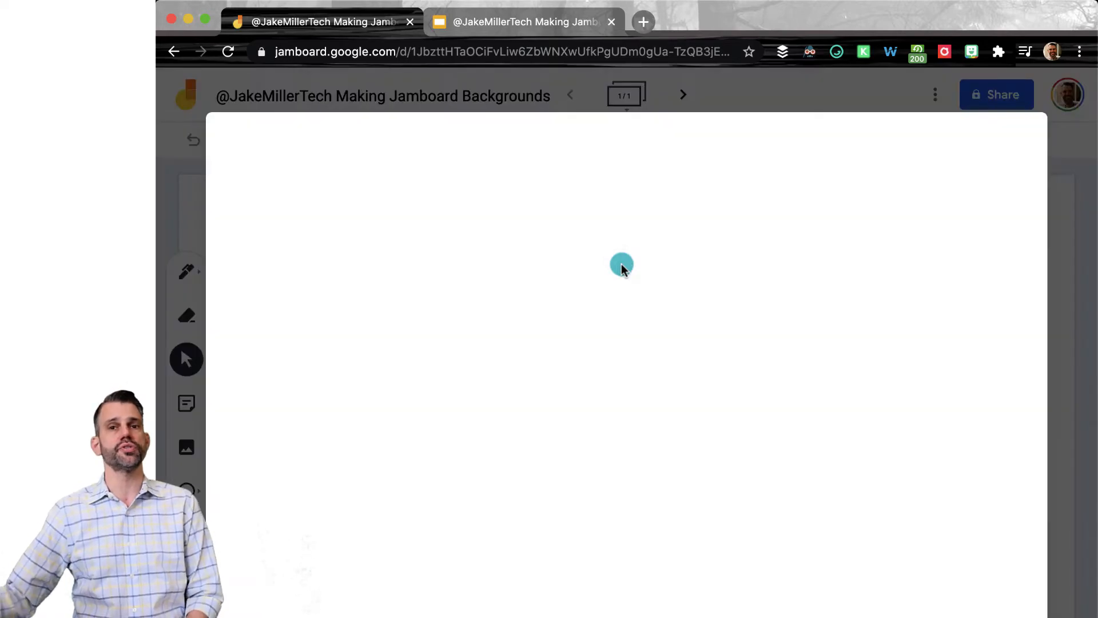
pyautogui.click(186, 448)
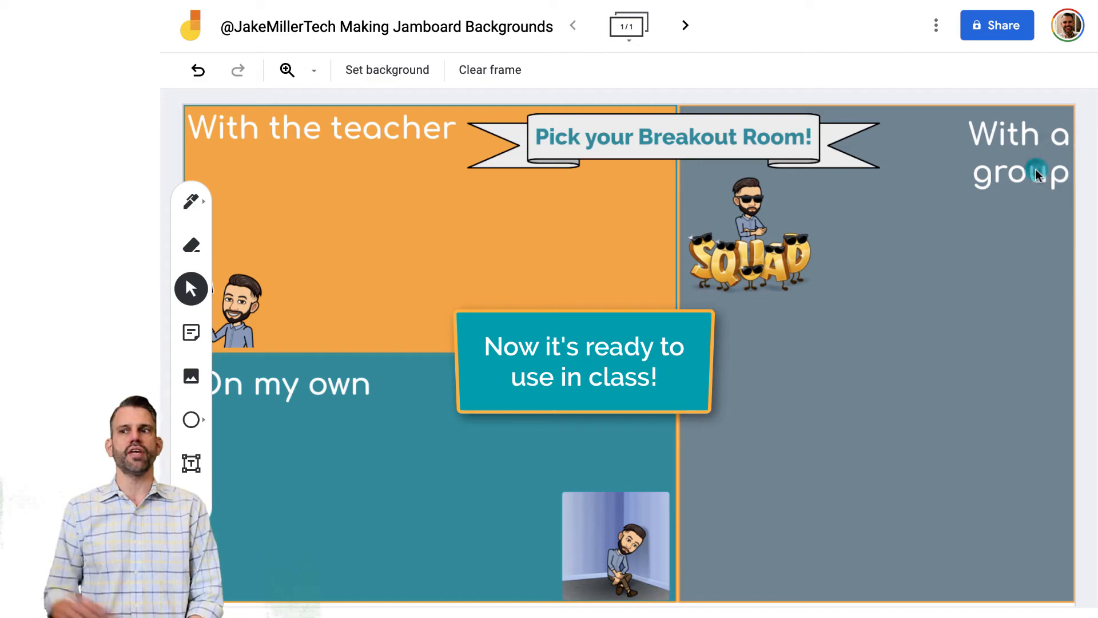
pyautogui.moveTo(191, 332)
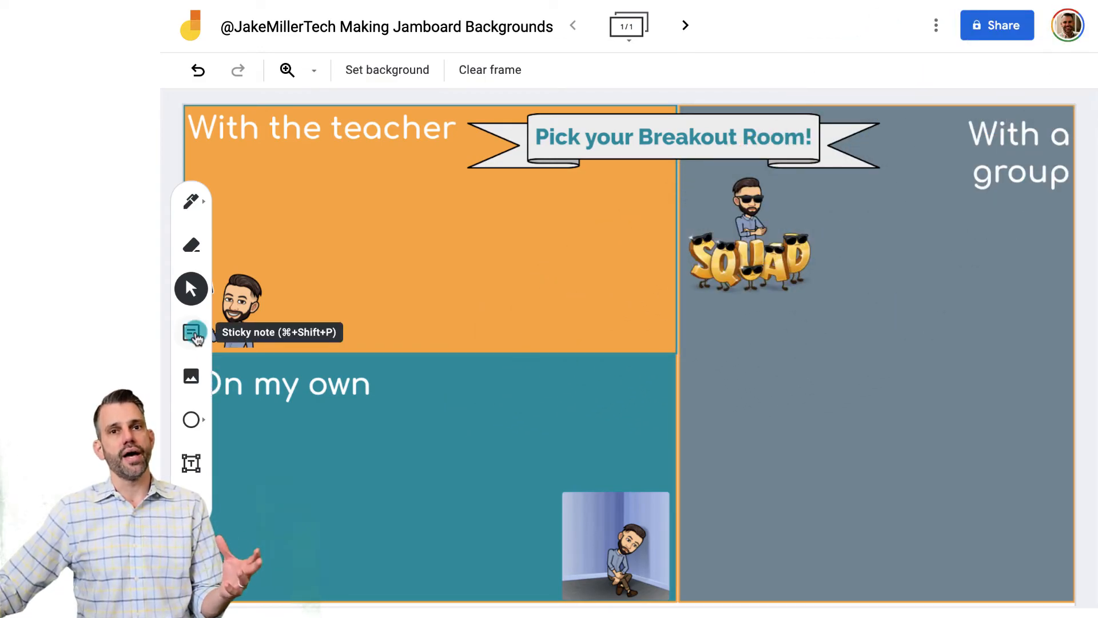
# Add sticky notes named Ross, Chandler and Joey to the board.
pyautogui.click(191, 333)
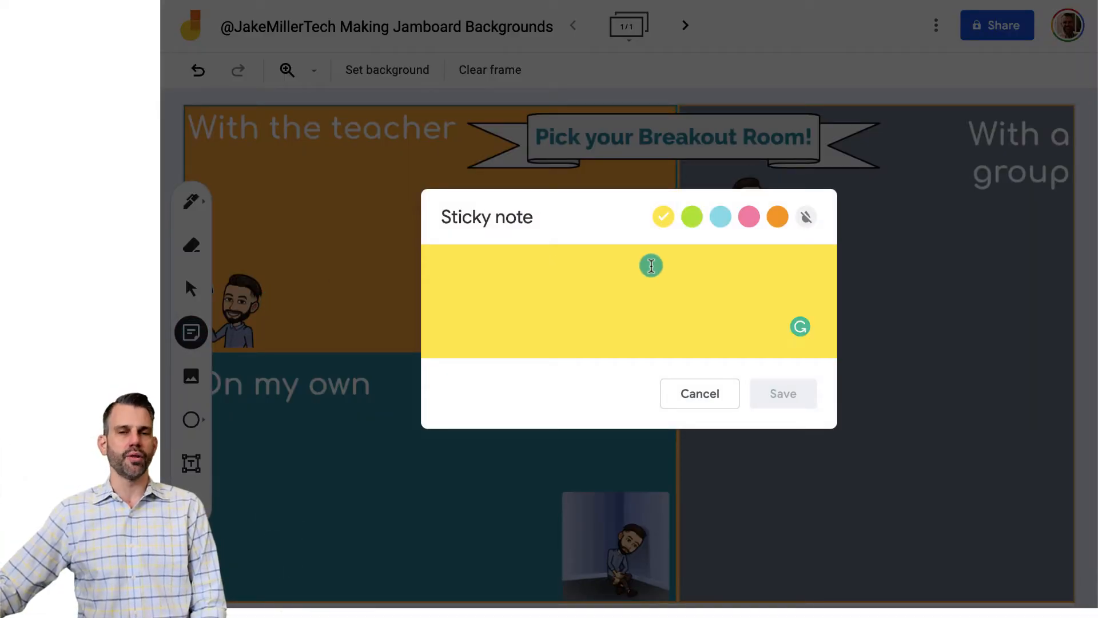
pyautogui.write('Ross')
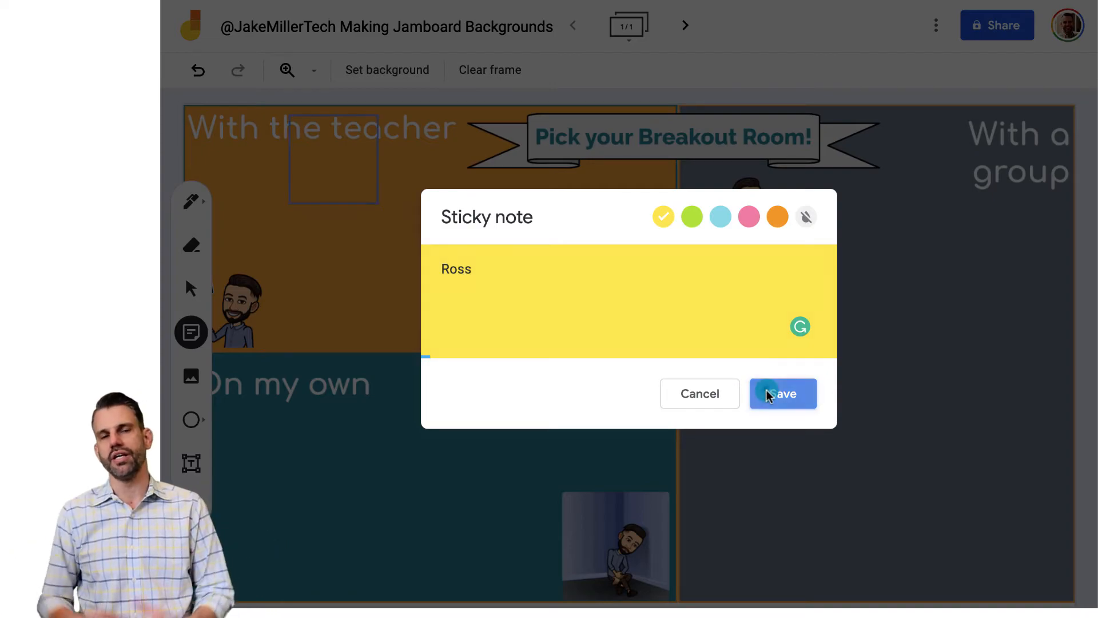
pyautogui.click(783, 392)
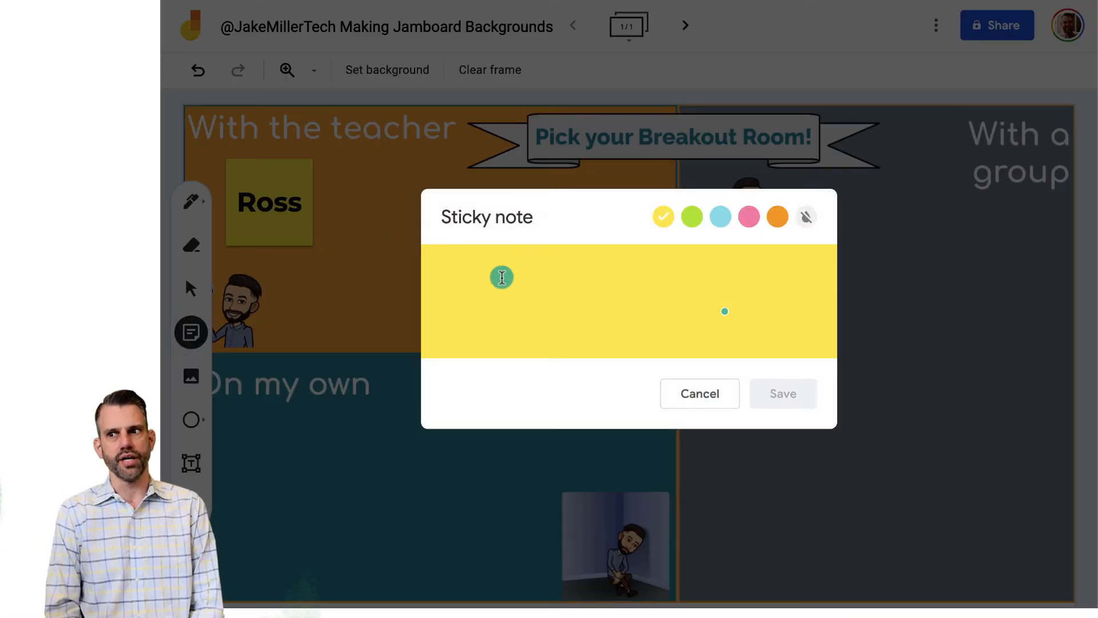
pyautogui.write('Chandler')
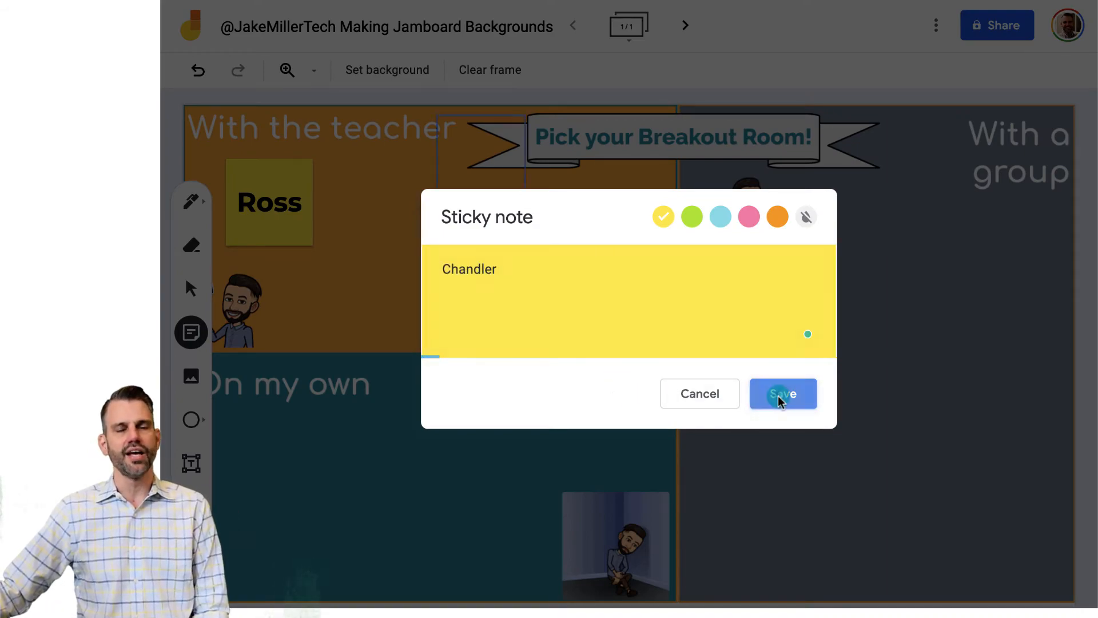
pyautogui.click(783, 393)
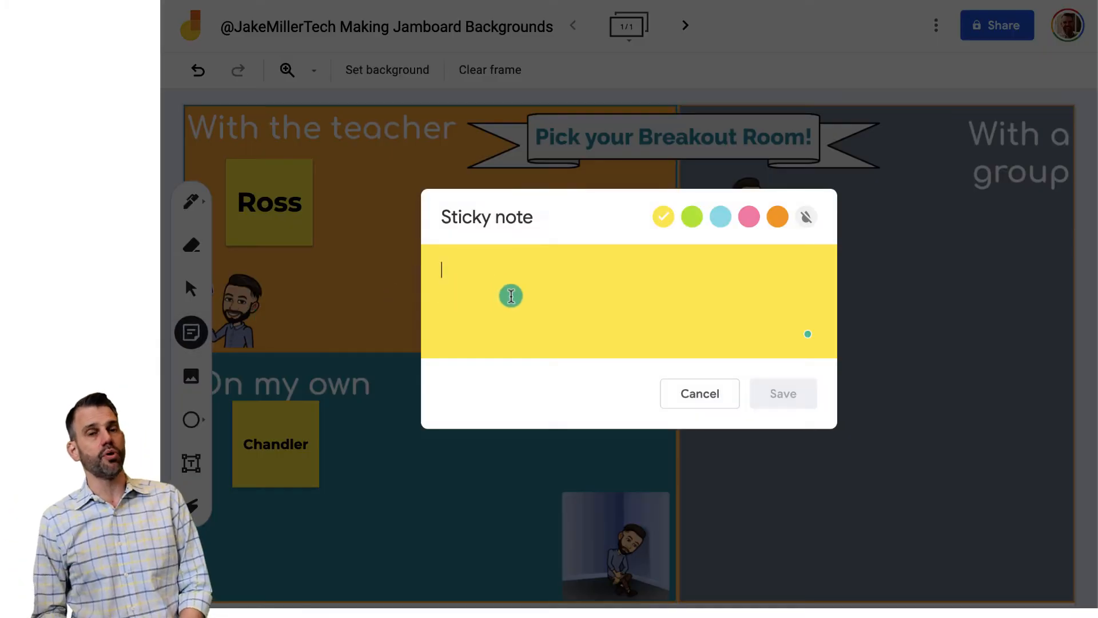
pyautogui.write('Joey')
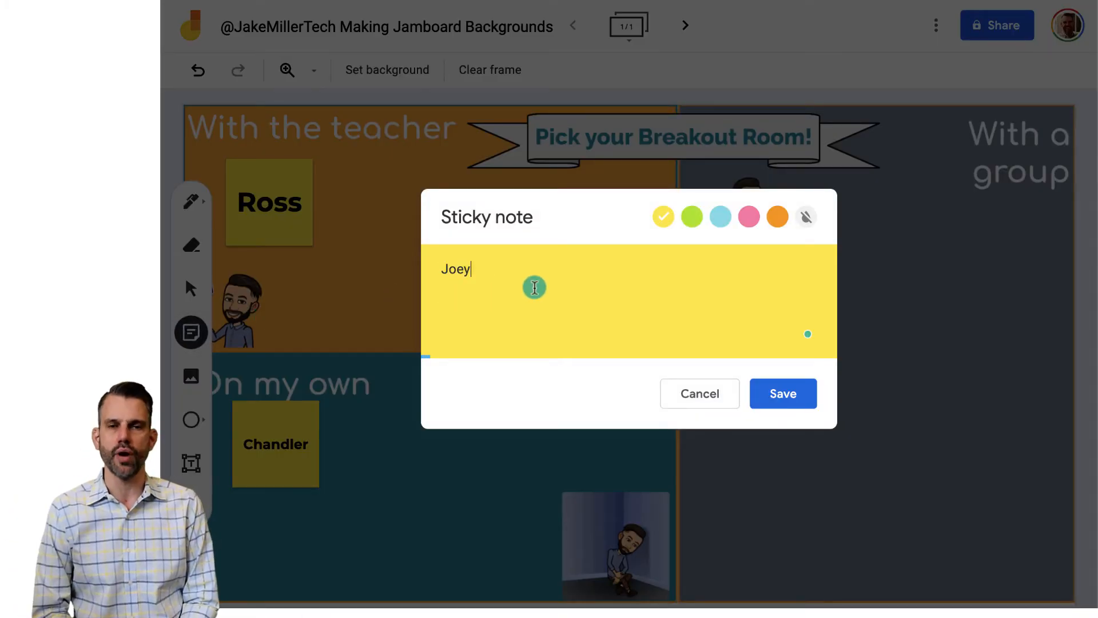
pyautogui.click(783, 392)
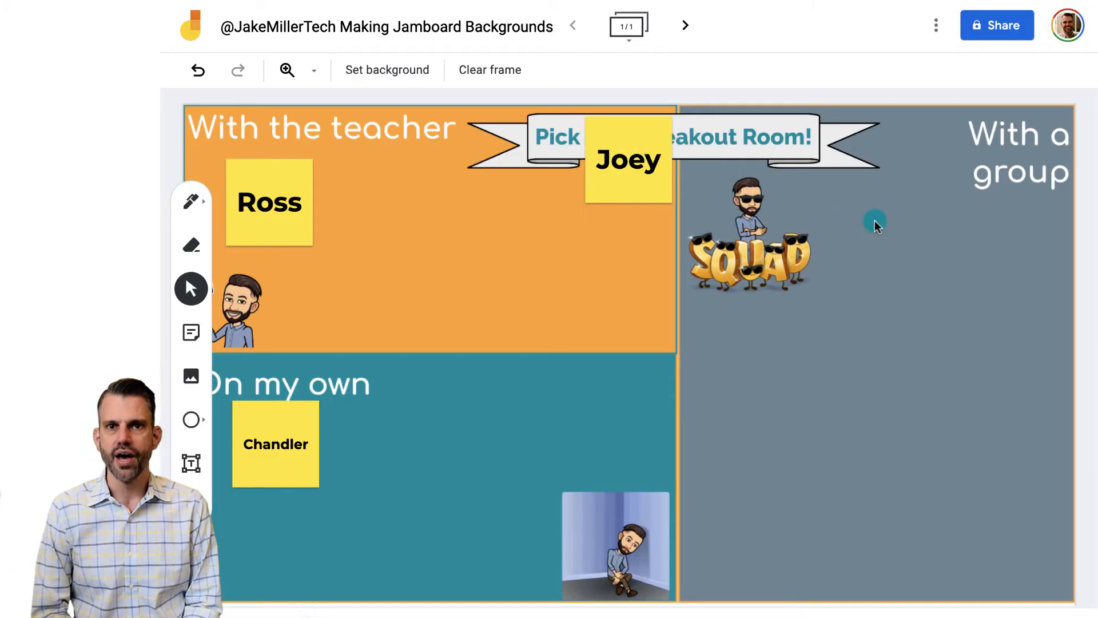
# Add sticky notes for Monica, Rachel and a sixth student to the board.
pyautogui.click(191, 331)
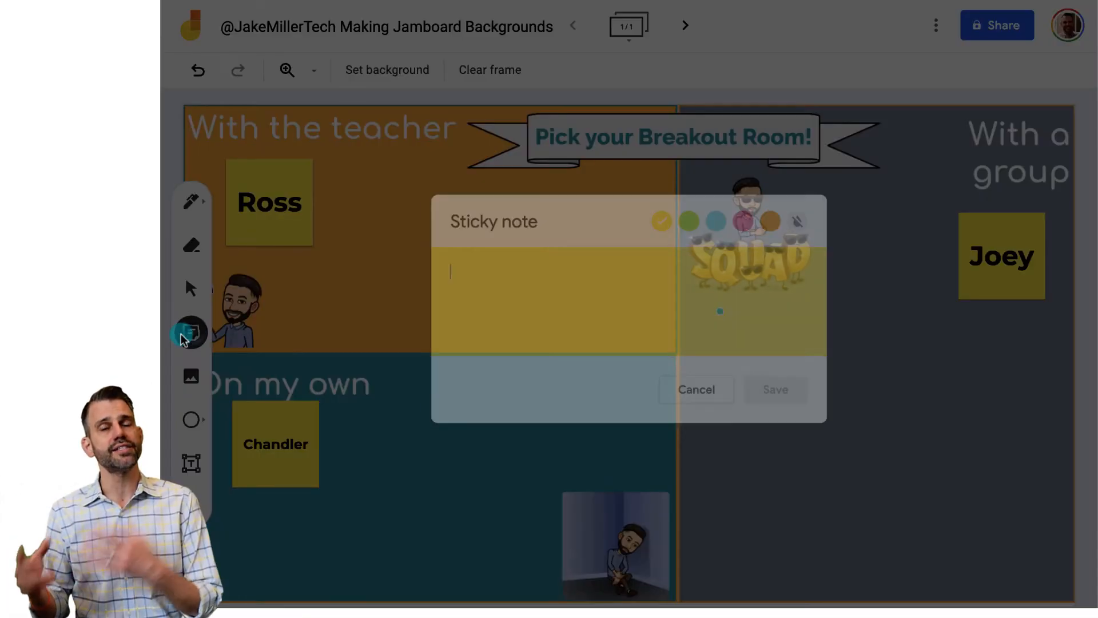
pyautogui.write('Monica')
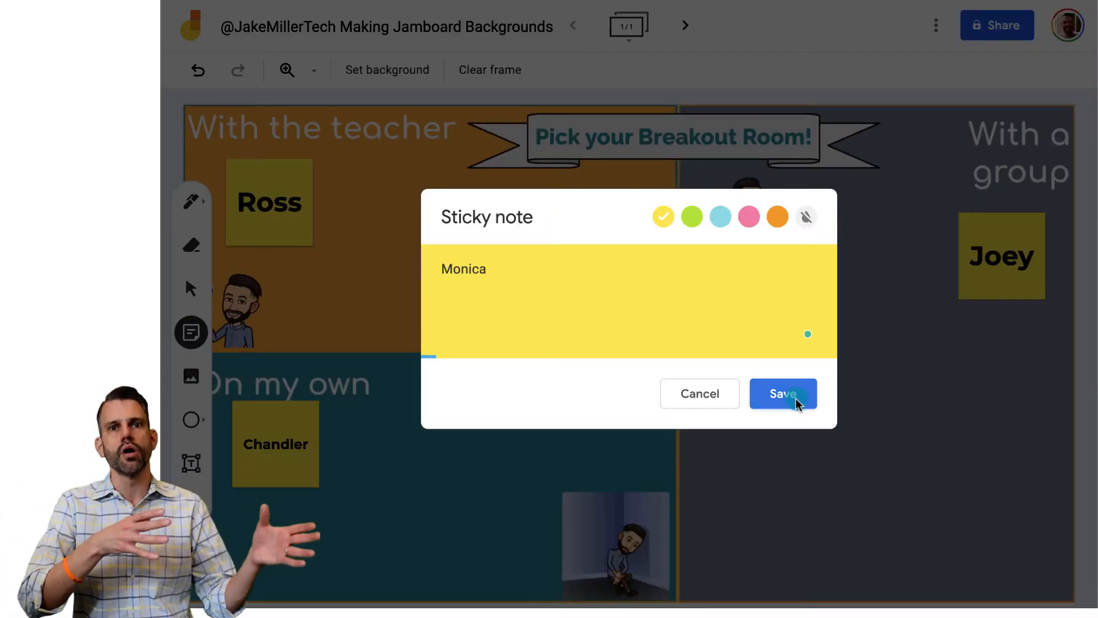
pyautogui.click(782, 393)
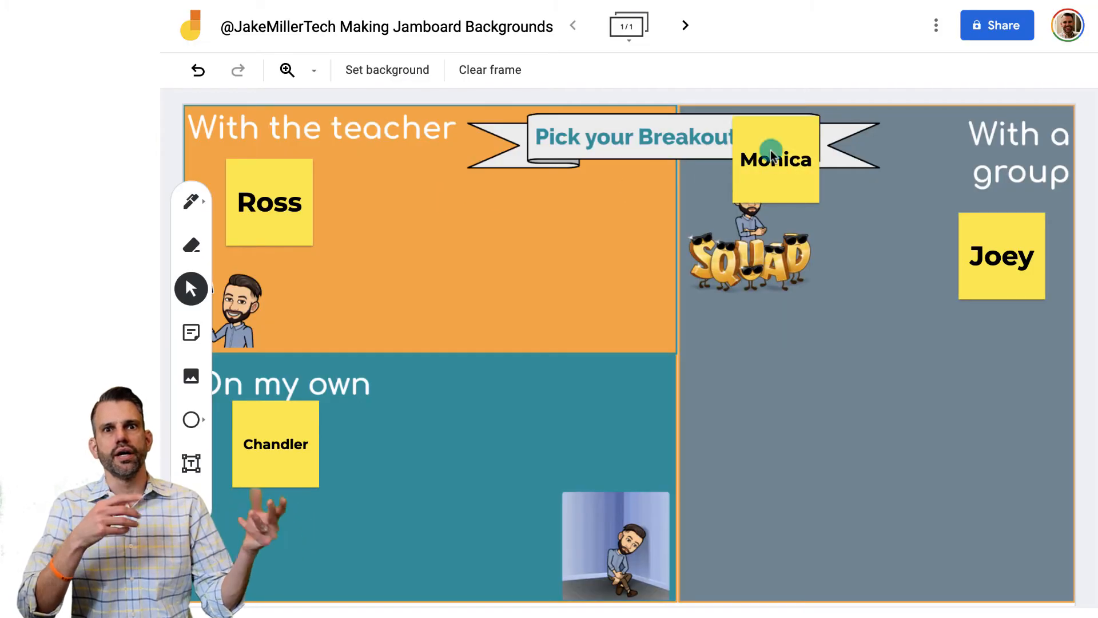
pyautogui.click(191, 332)
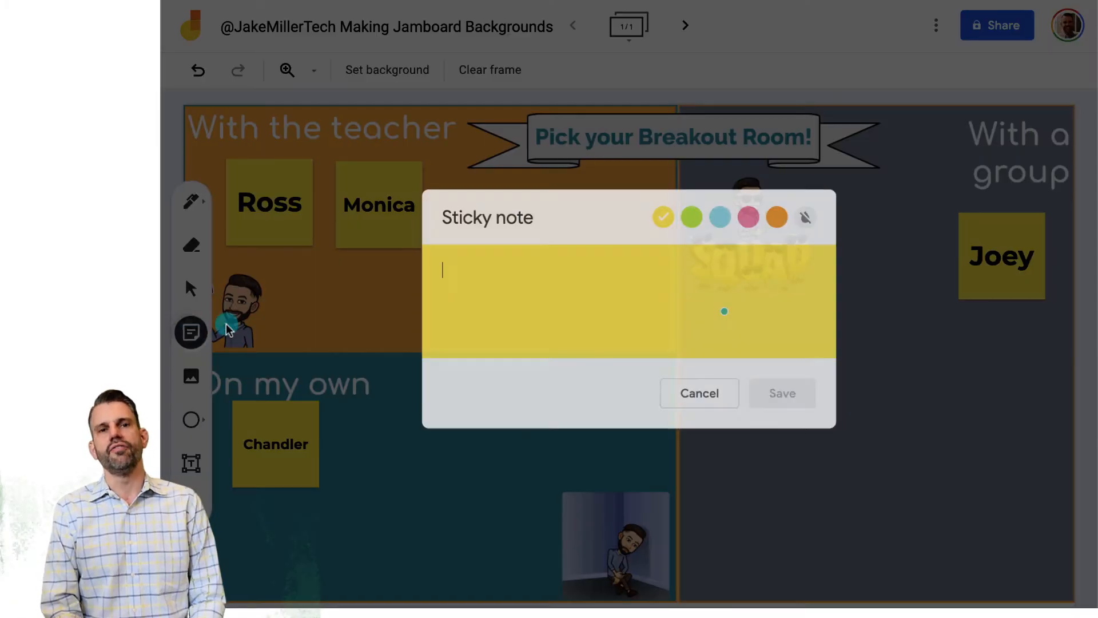
pyautogui.write('Rachel')
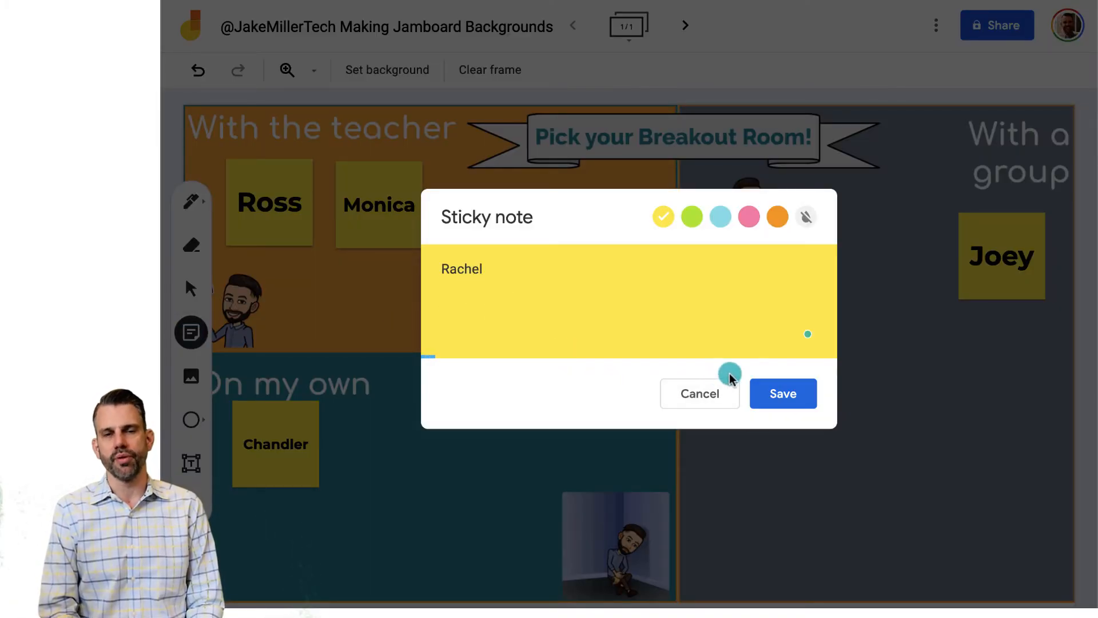
pyautogui.click(783, 392)
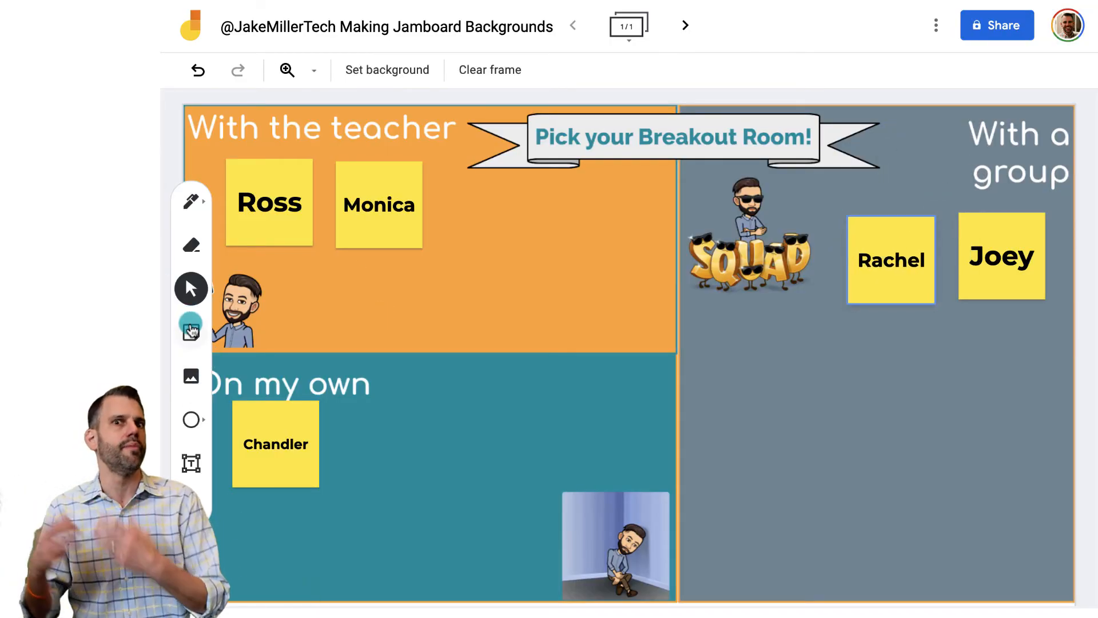
pyautogui.click(191, 332)
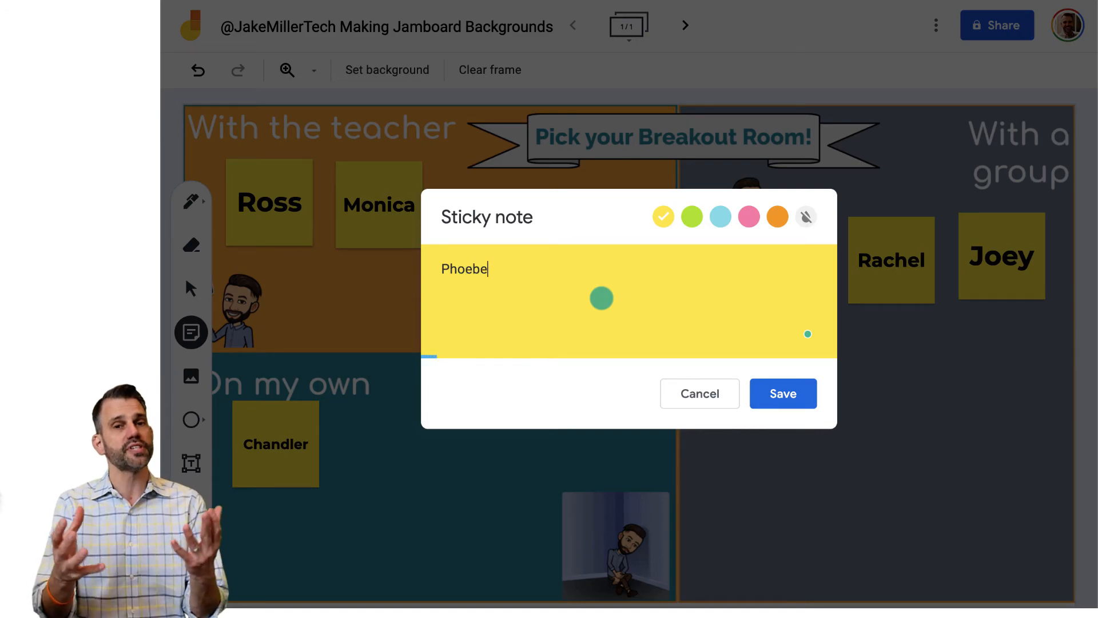
pyautogui.click(782, 393)
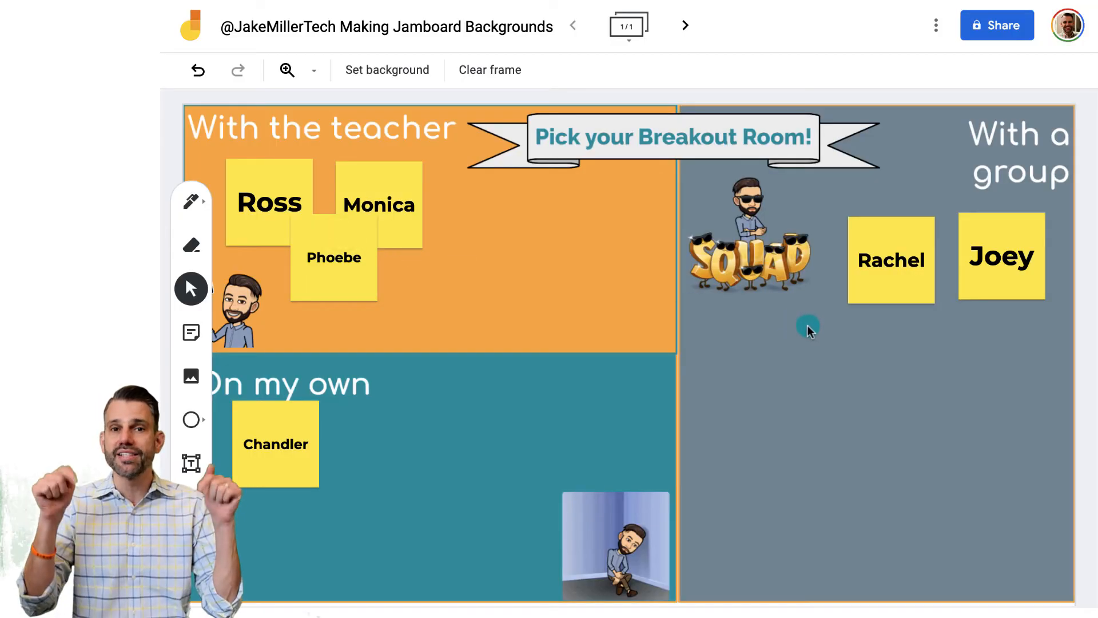